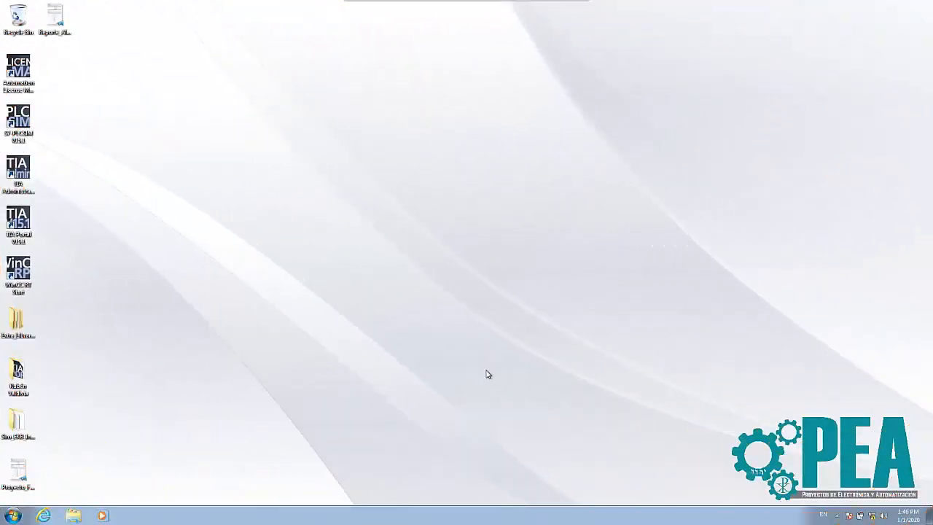
Step: Launch TIA Portal V15.1 from its desktop shortcut
left_click(12, 515)
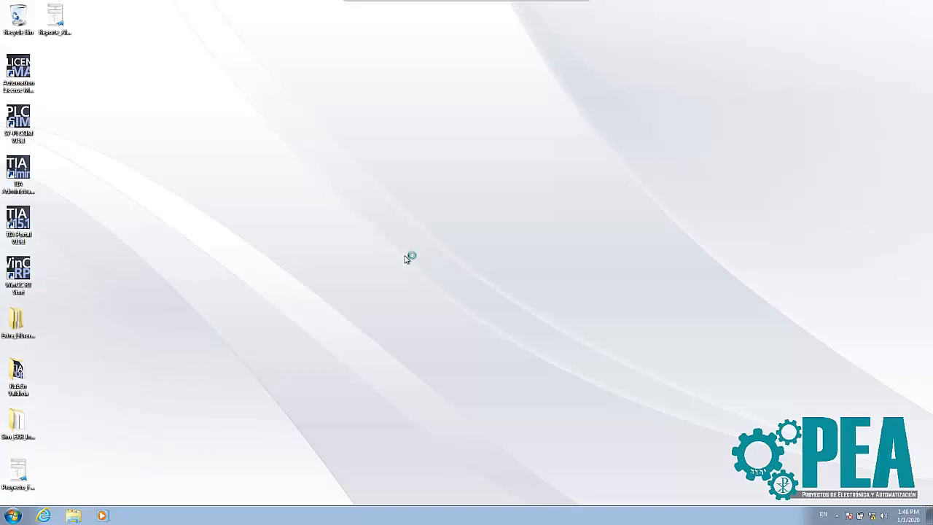
mouse_move(407, 259)
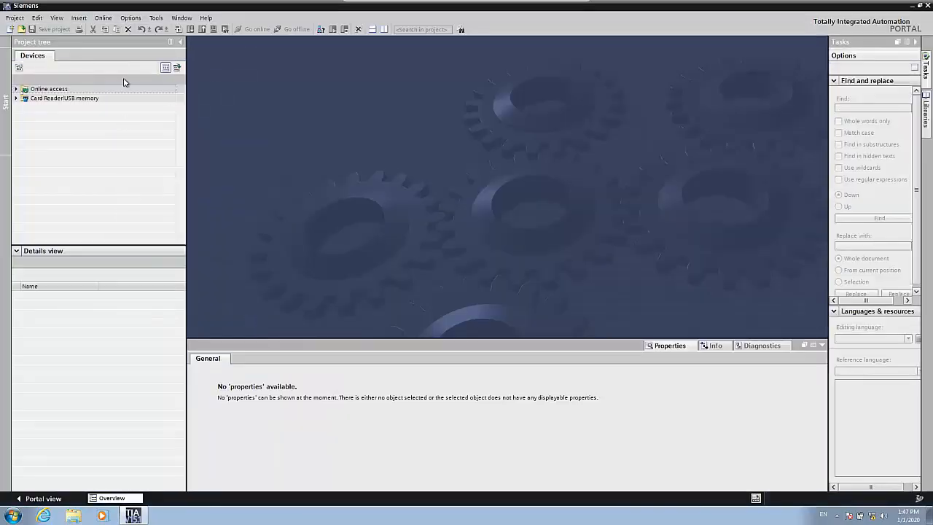
mouse_move(321, 29)
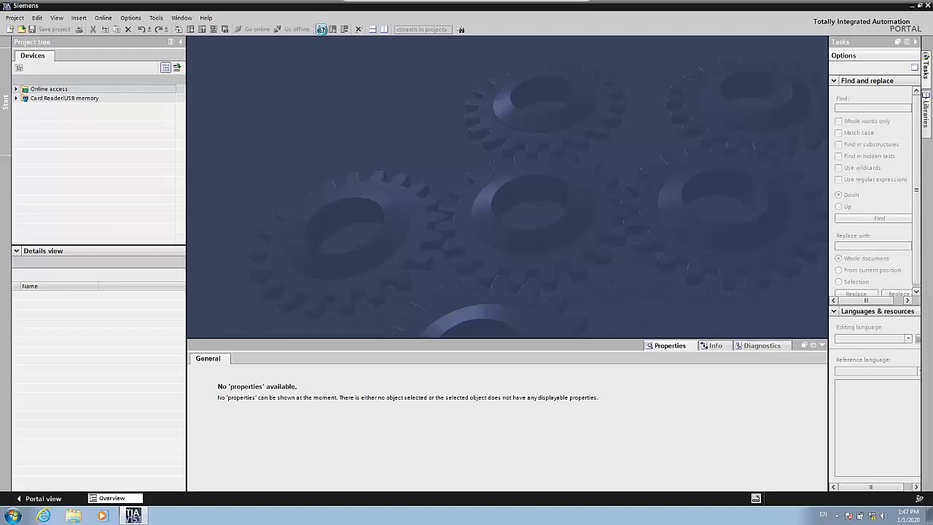
Step: Open the Accessible devices dialog from the project view toolbar
left_click(321, 29)
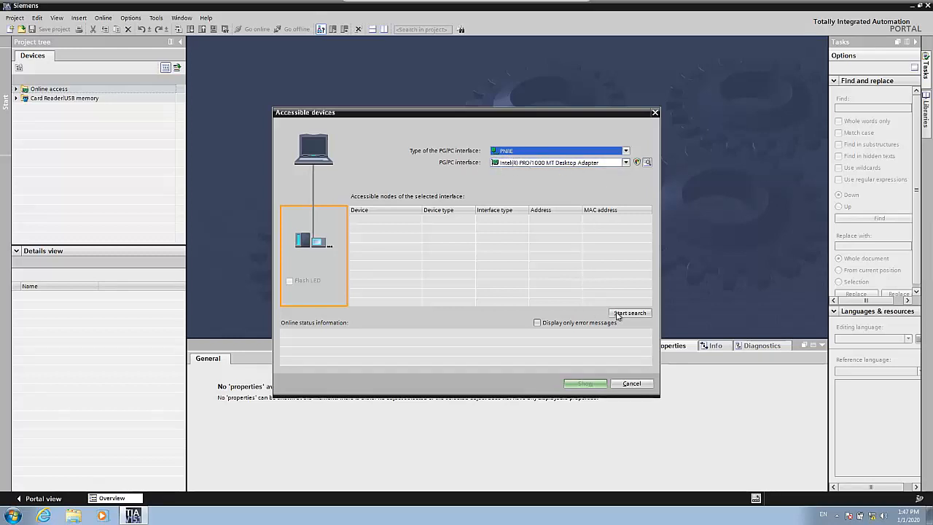
Step: Scan the network to find plc_1, an S7-1200 at 192.168.0.1
left_click(628, 313)
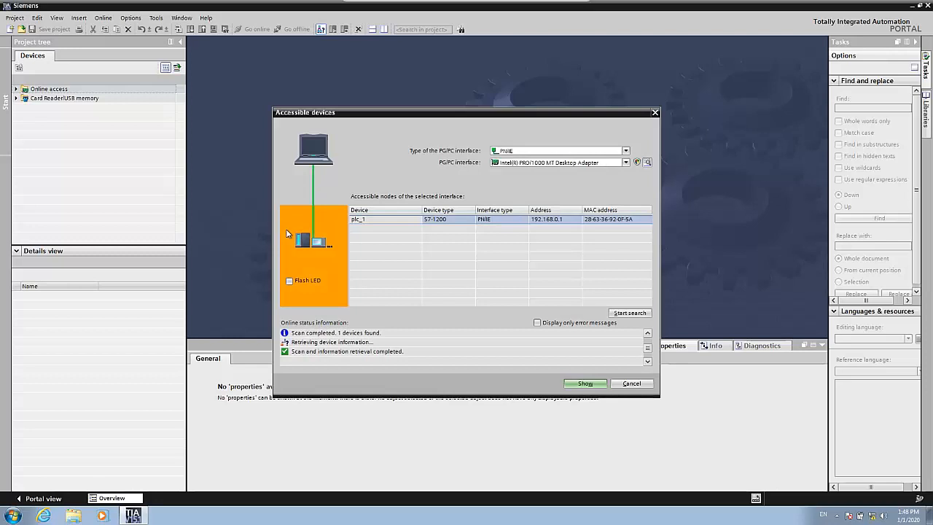
mouse_move(511, 244)
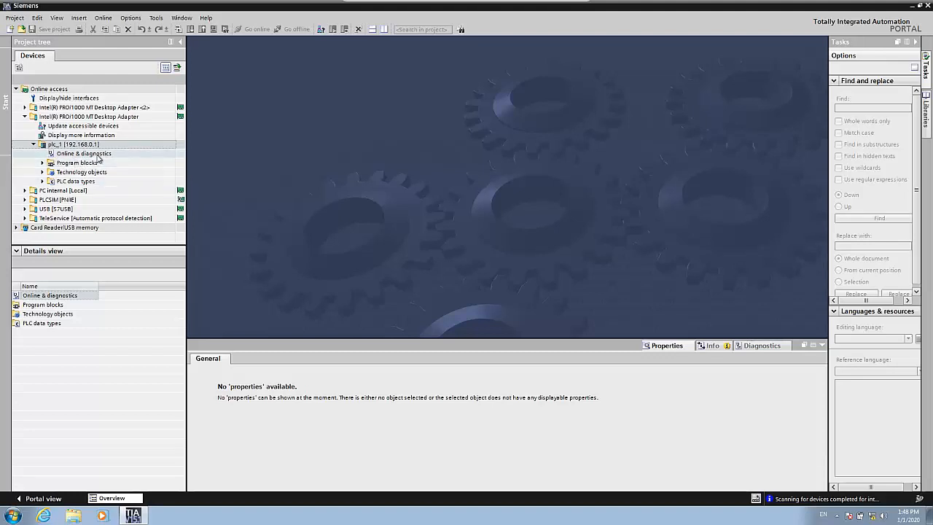
Step: Open plc_1's Online & diagnostics, switch the CPU 1212C to RUN, and expand Functions
left_click(83, 153)
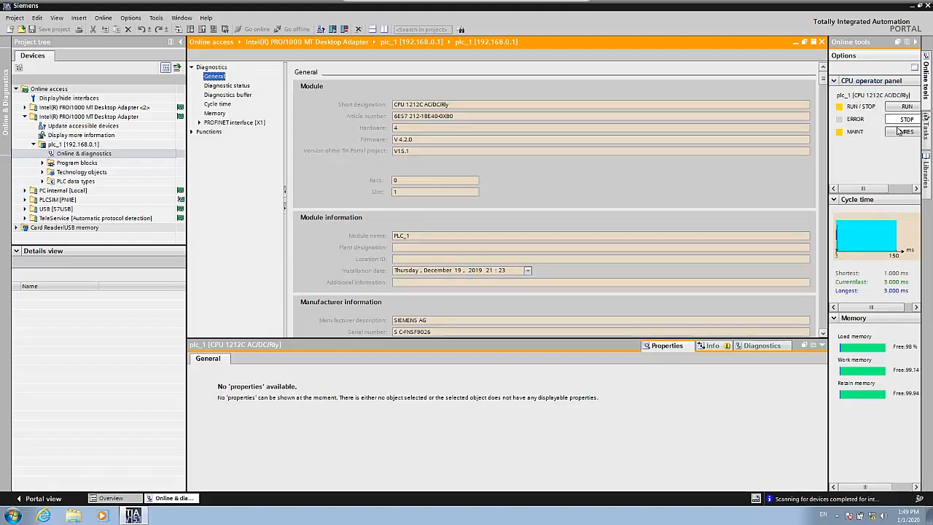
left_click(907, 107)
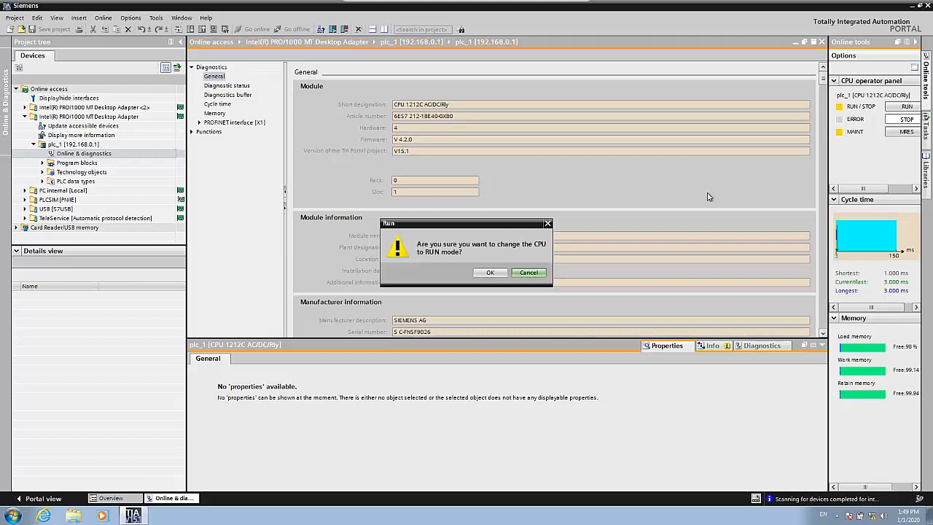
left_click(489, 272)
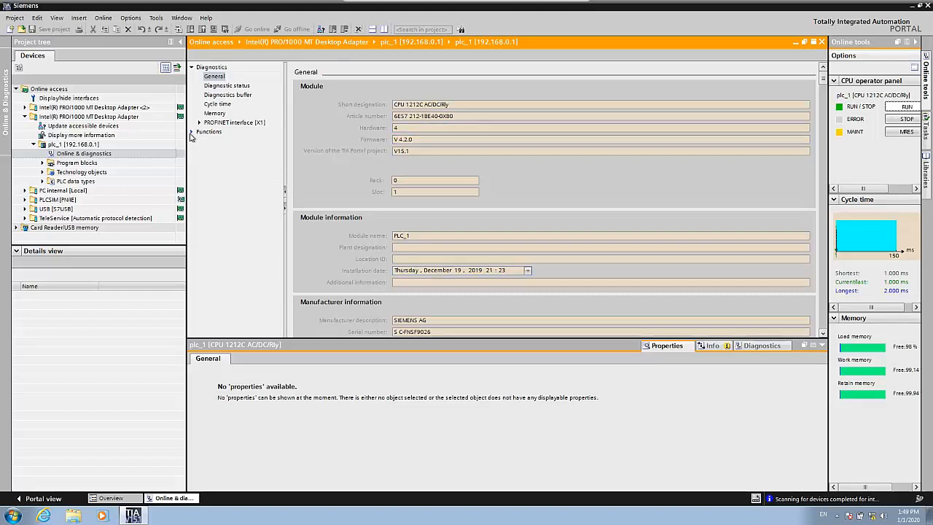
left_click(200, 131)
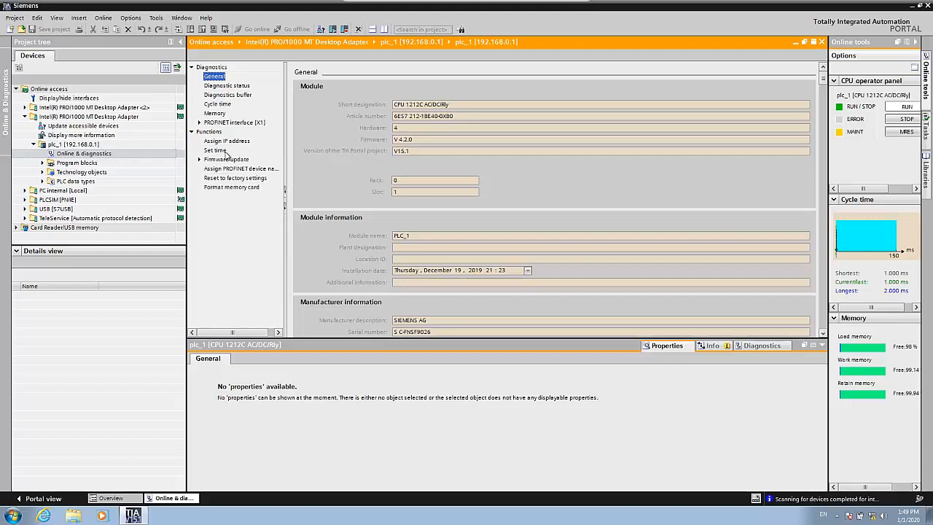
Step: Attempt assigning IP 192.168.0.10 with mask 255.255.255.0 to plc_1
left_click(227, 141)
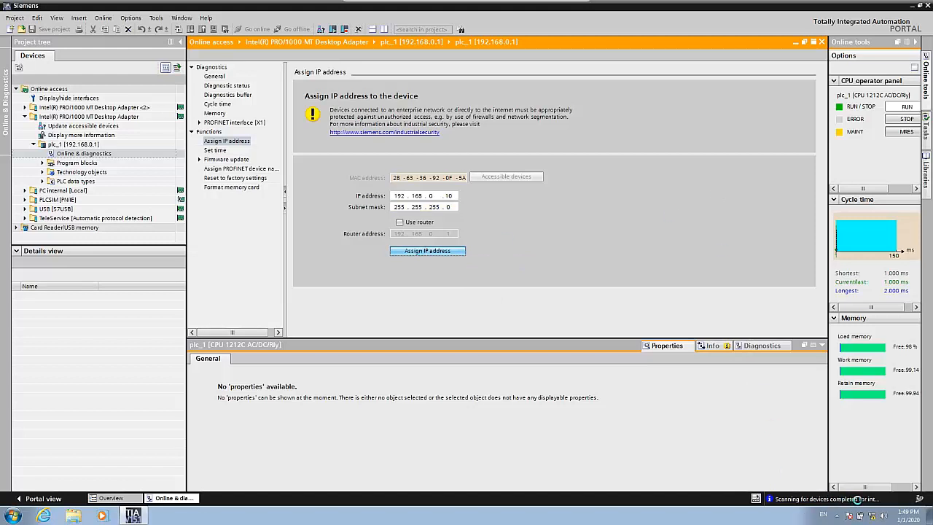
left_click(427, 250)
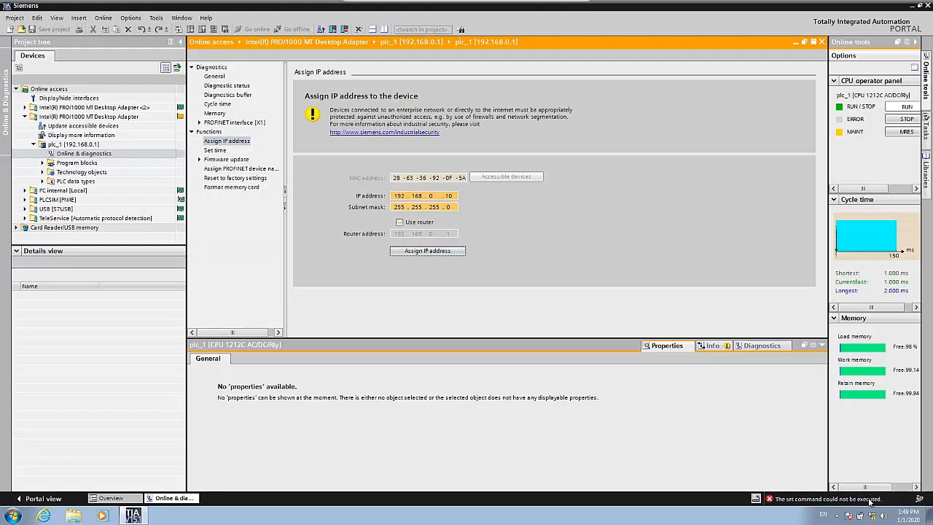
mouse_move(665, 239)
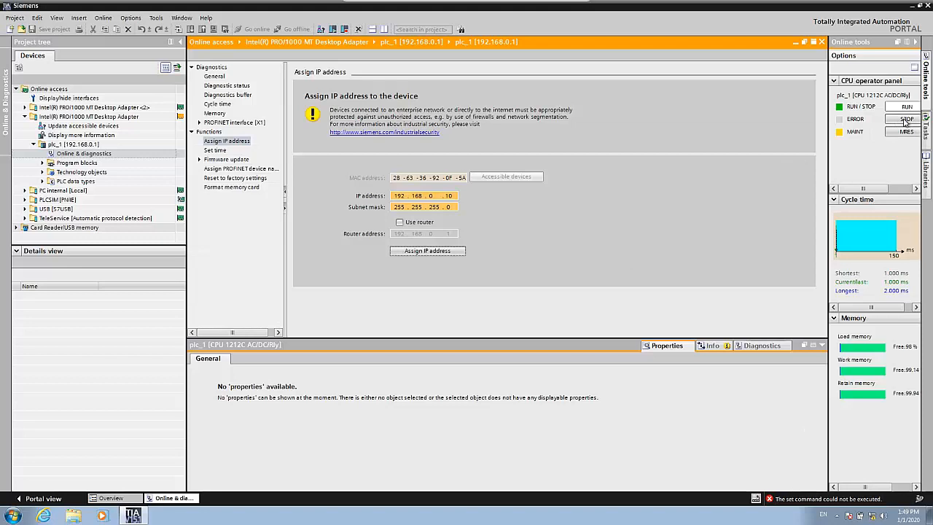
Step: Switch the CPU to STOP and reassign IP address 192.168.0.10 until transfer succeeds
left_click(907, 118)
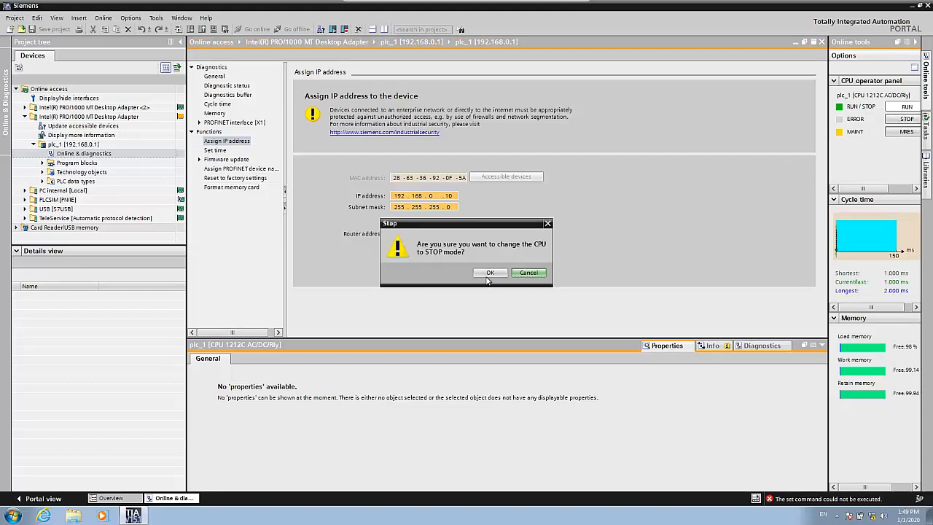
left_click(490, 272)
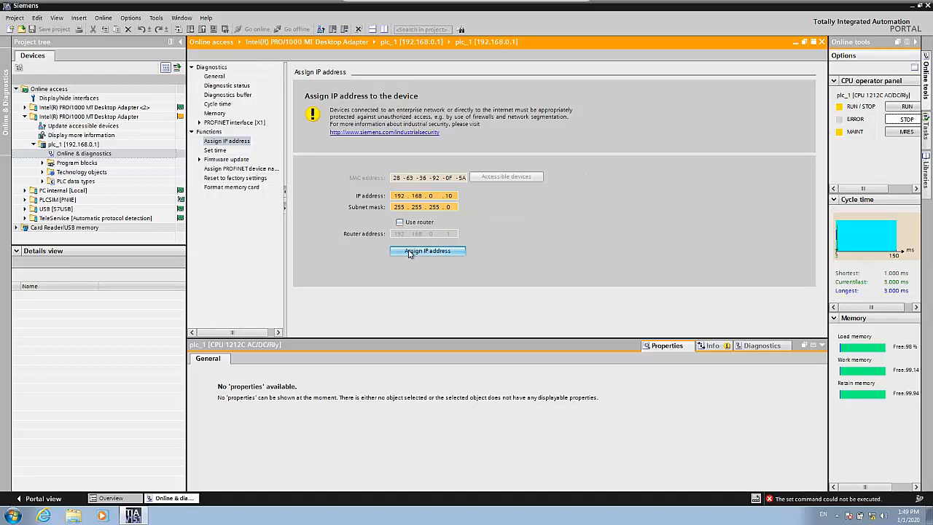
left_click(427, 250)
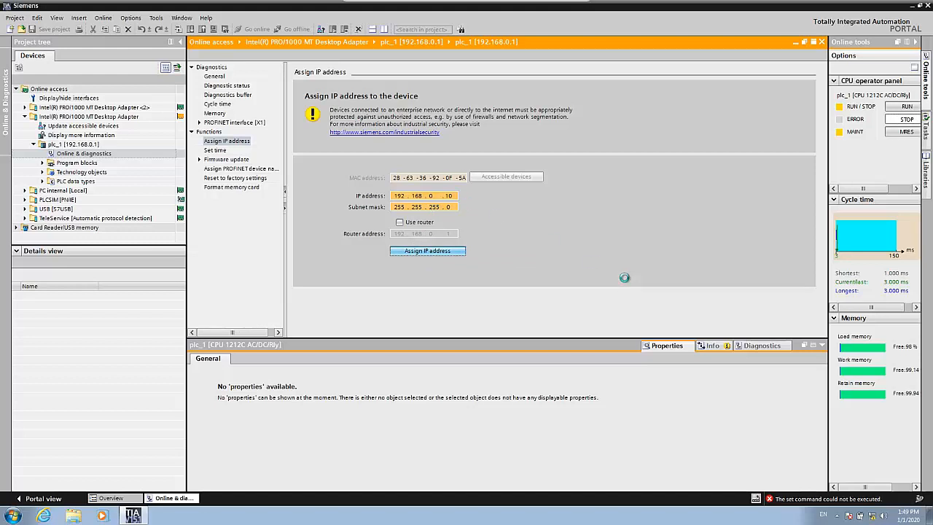
left_click(427, 250)
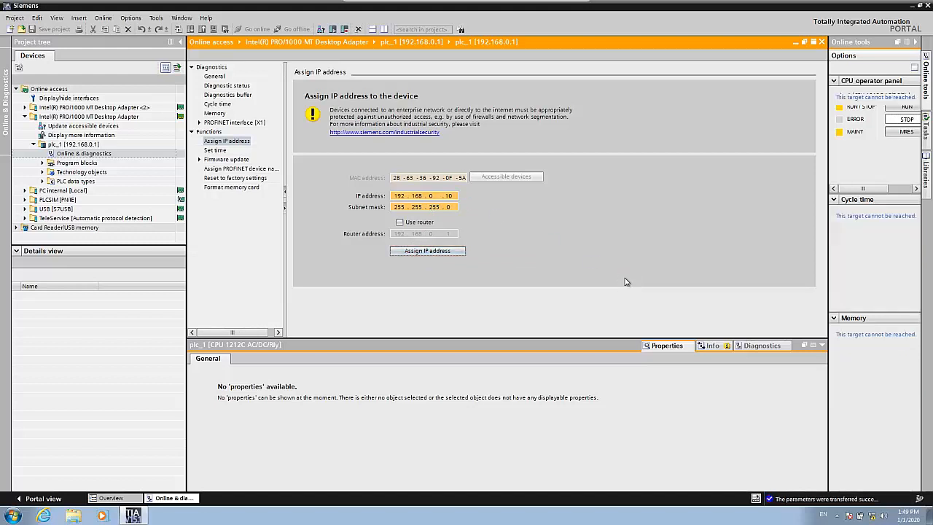
left_click(427, 250)
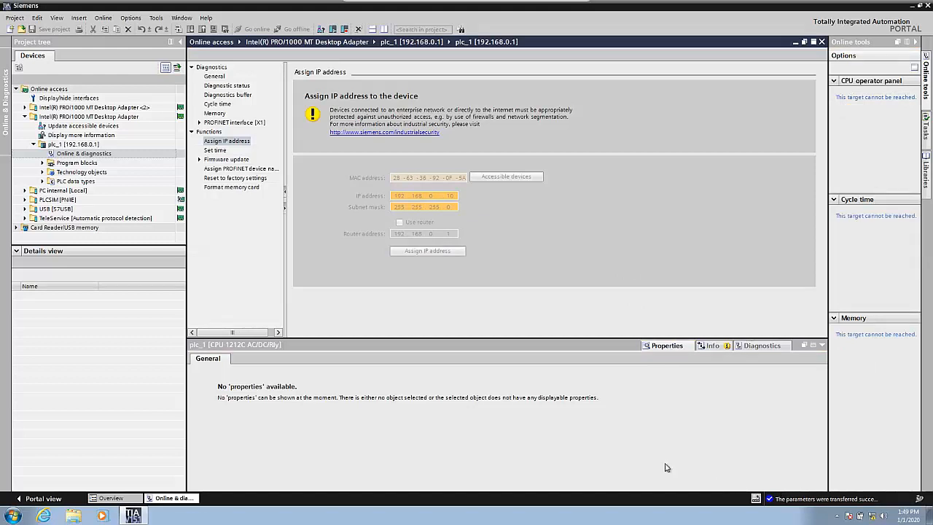
mouse_move(830, 501)
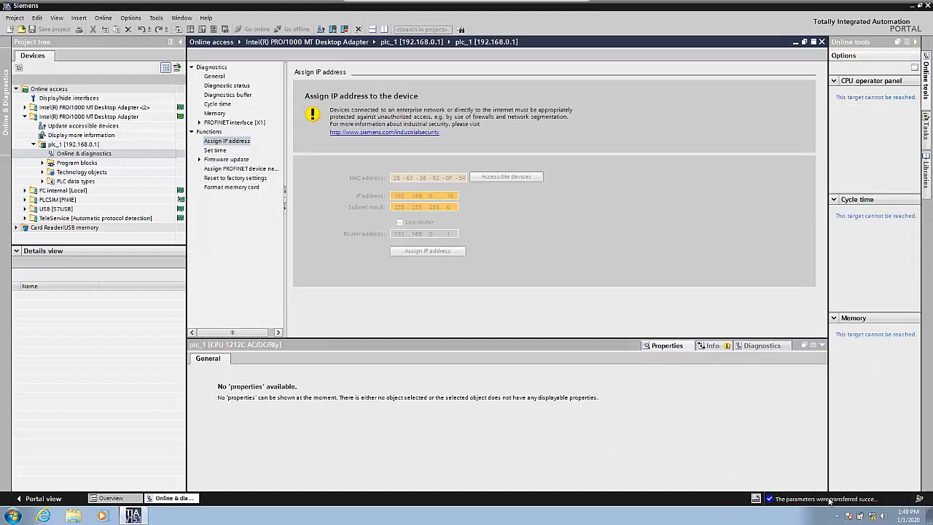
mouse_move(156, 474)
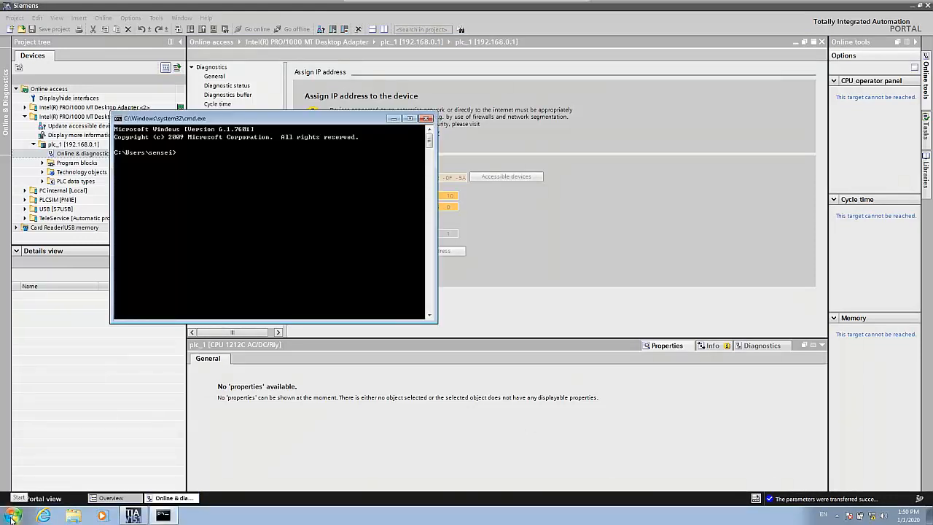
Step: Ping 192.168.0.10 in Command Prompt, confirm four replies, and return to TIA Portal
type("ping")
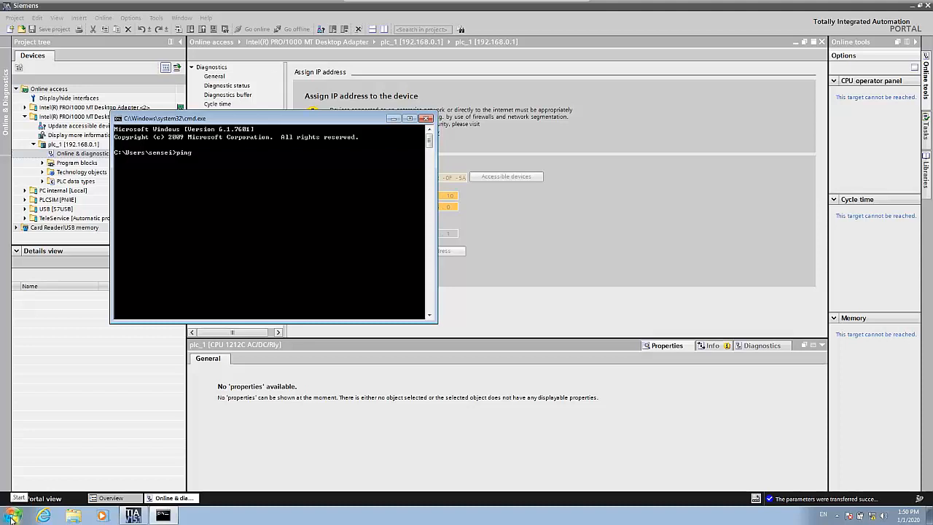
type("192.168.")
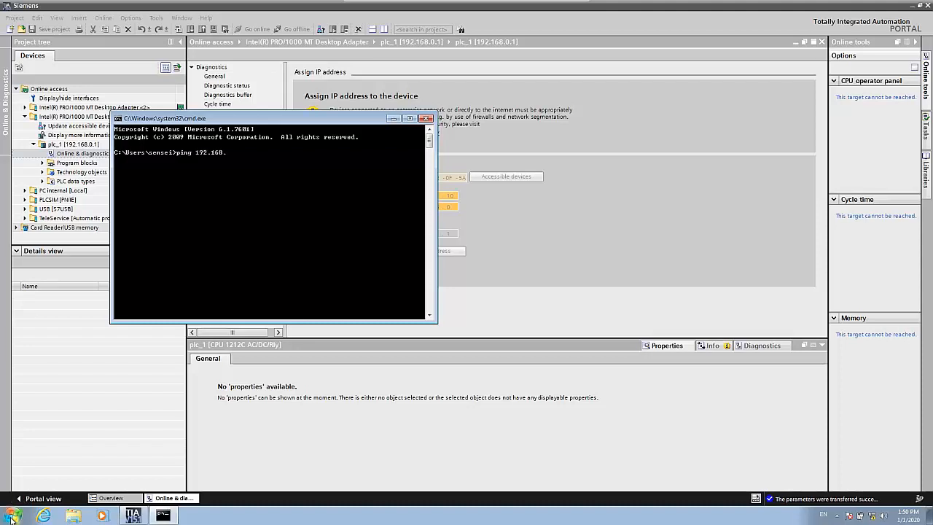
type(".0.10")
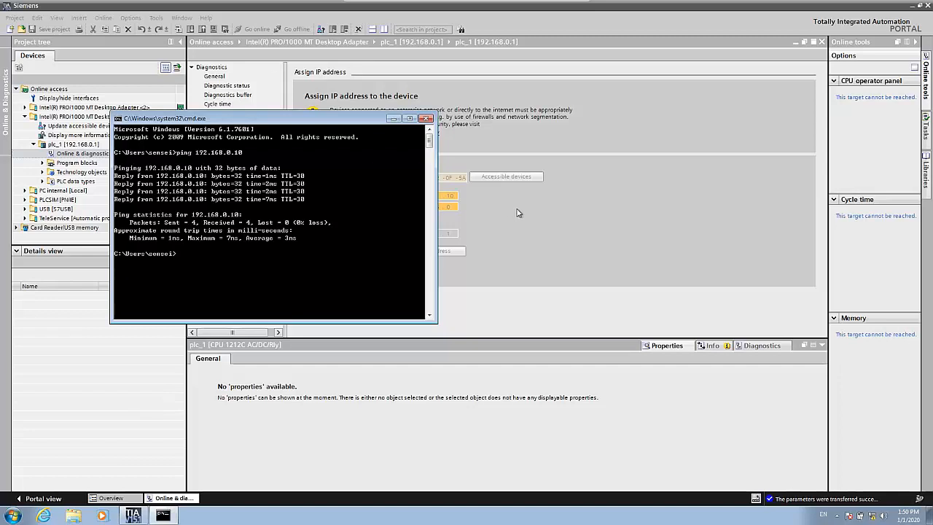
left_click(426, 118)
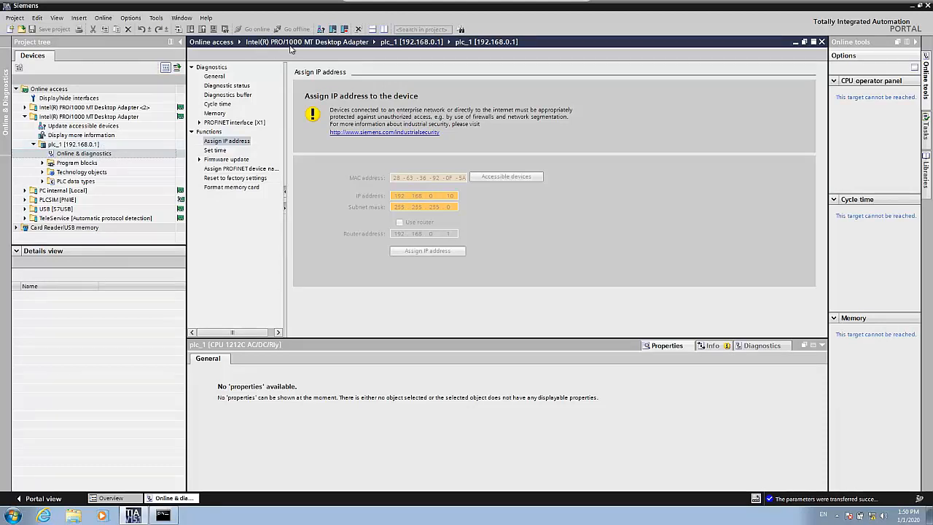
mouse_move(146, 141)
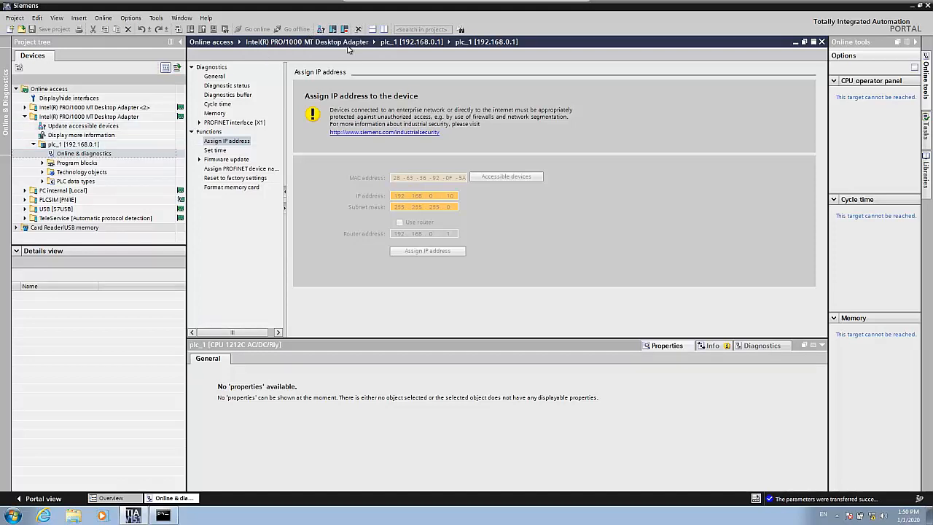
Step: Close diagnostics, expand plc_1 at 192.168.0.10, and reopen its Online & diagnostics
left_click(83, 126)
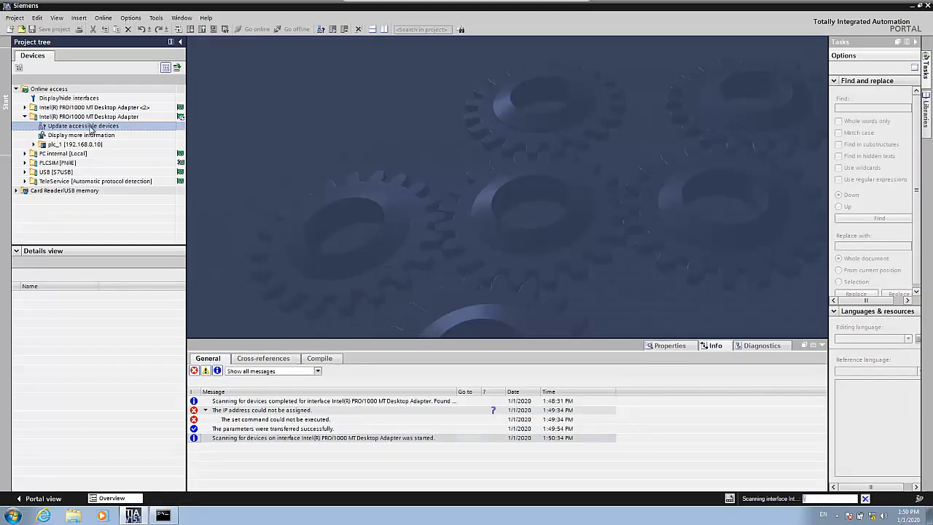
left_click(25, 144)
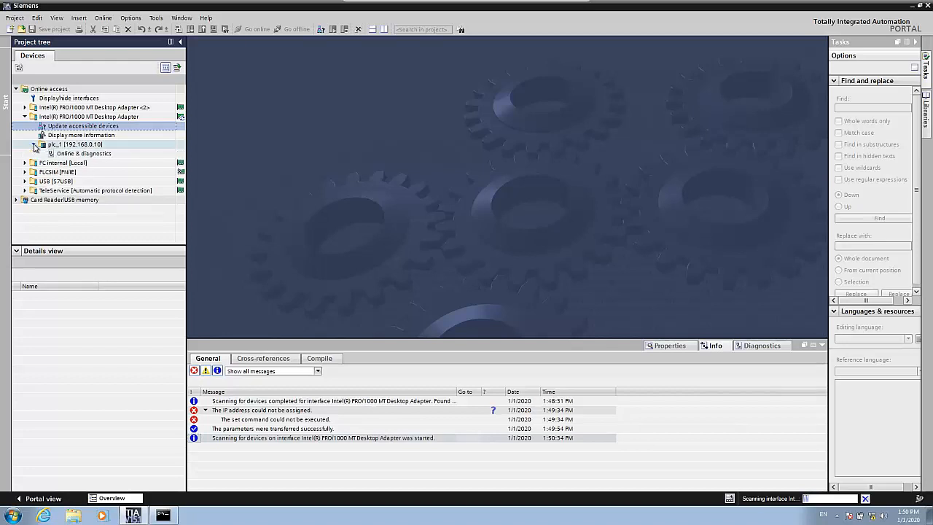
left_click(34, 144)
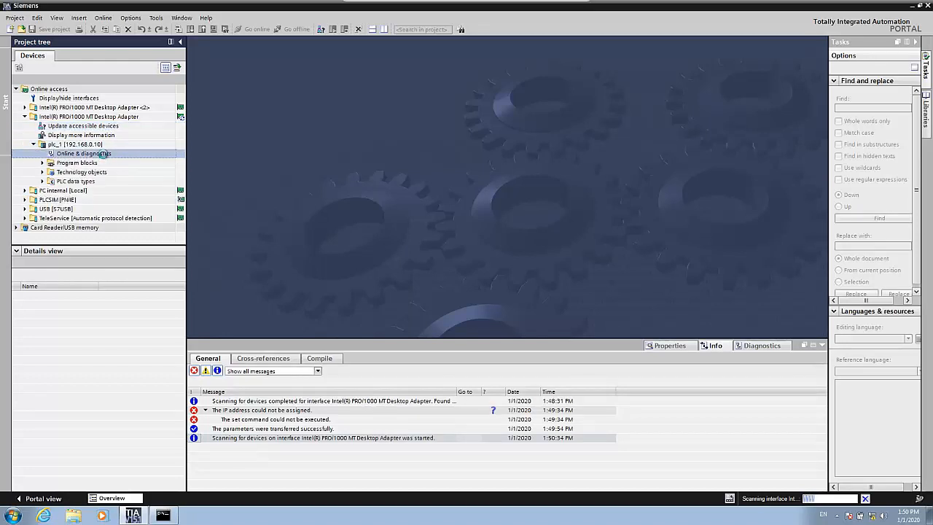
double_click(83, 153)
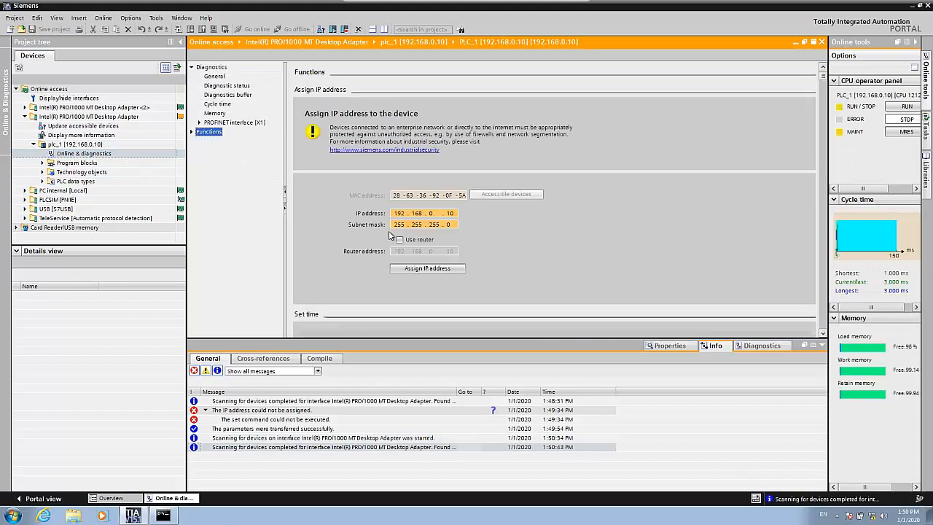
Step: Change the IP address's last octet to 1 and assign 192.168.0.1 to the PLC
left_click(425, 212)
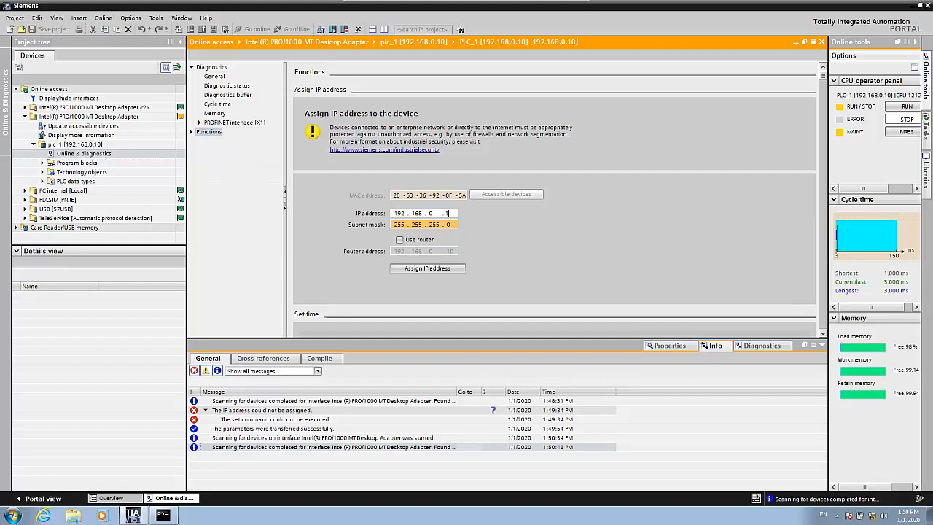
mouse_move(693, 204)
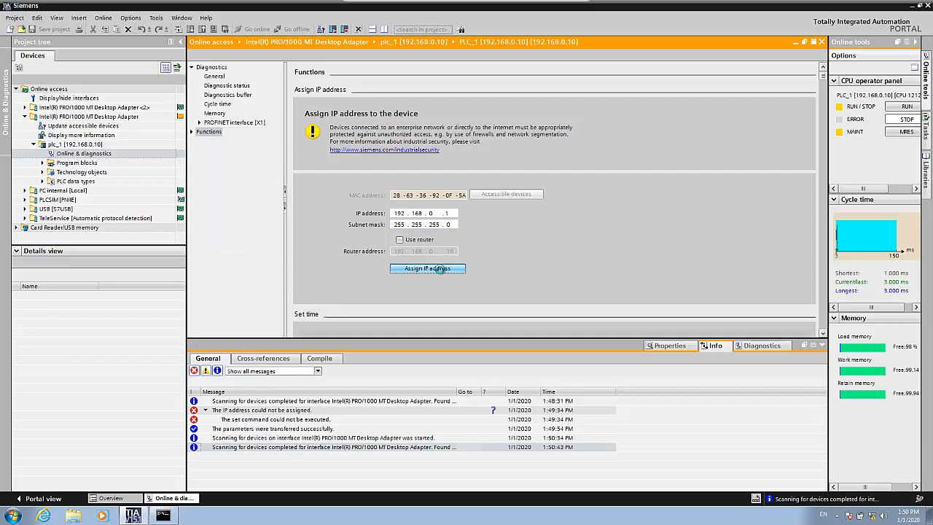
left_click(428, 269)
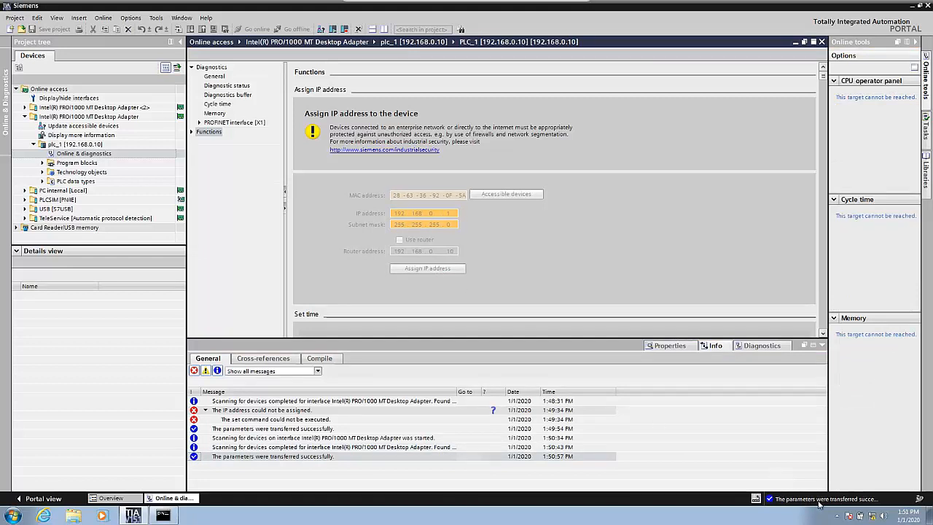
mouse_move(496, 390)
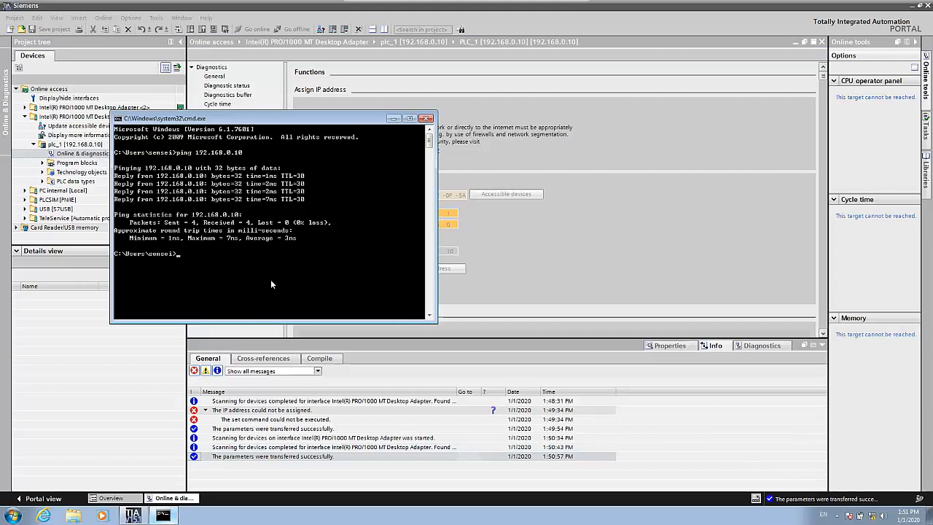
Step: Run 'ping 192.168.0.10' in Command Prompt and see the requests time out
type("ping 192.168.0.10")
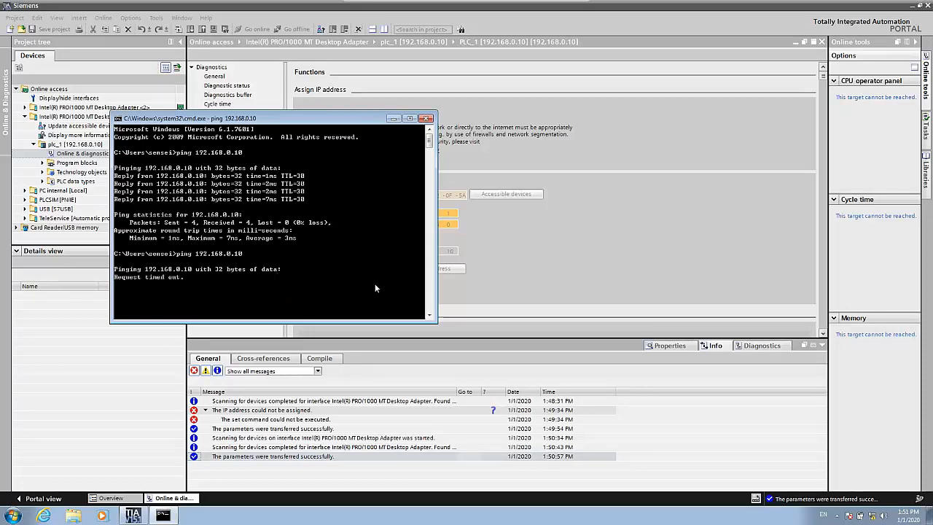
mouse_move(187, 284)
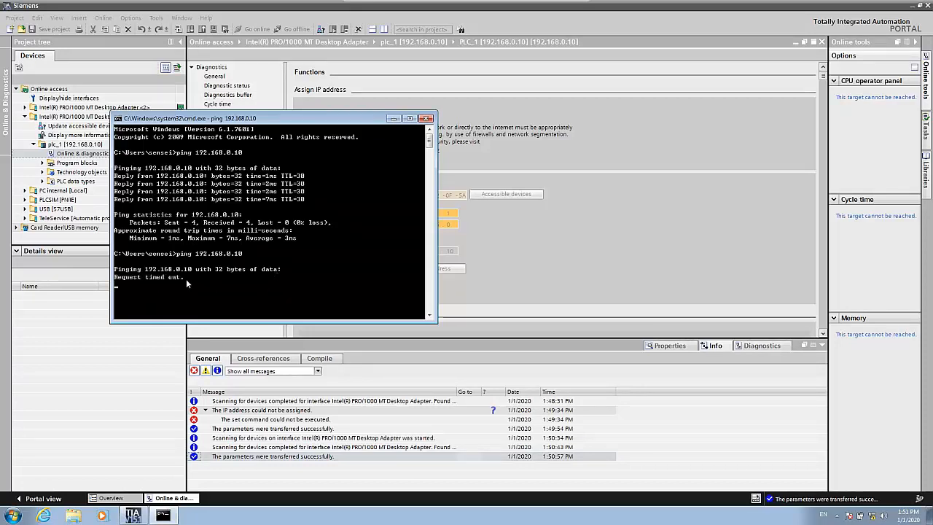